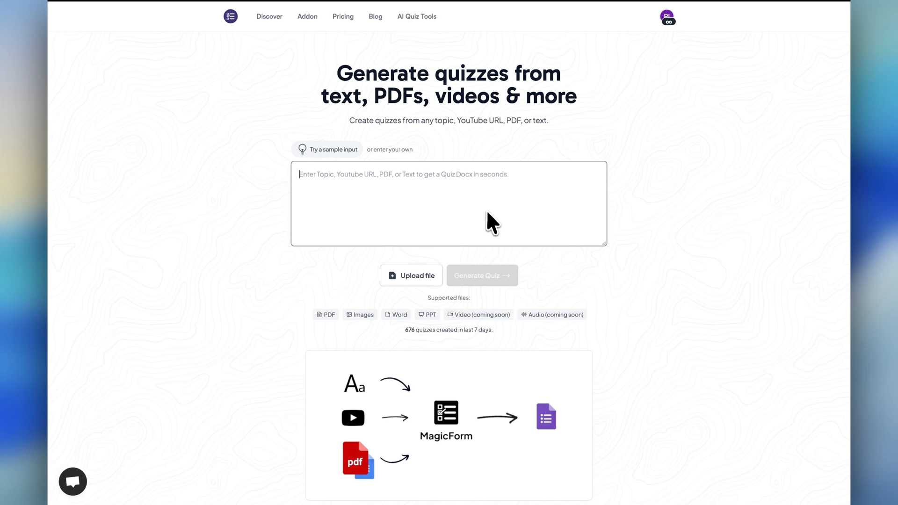
{"action": "mouse_move", "coordinate": [417, 256]}
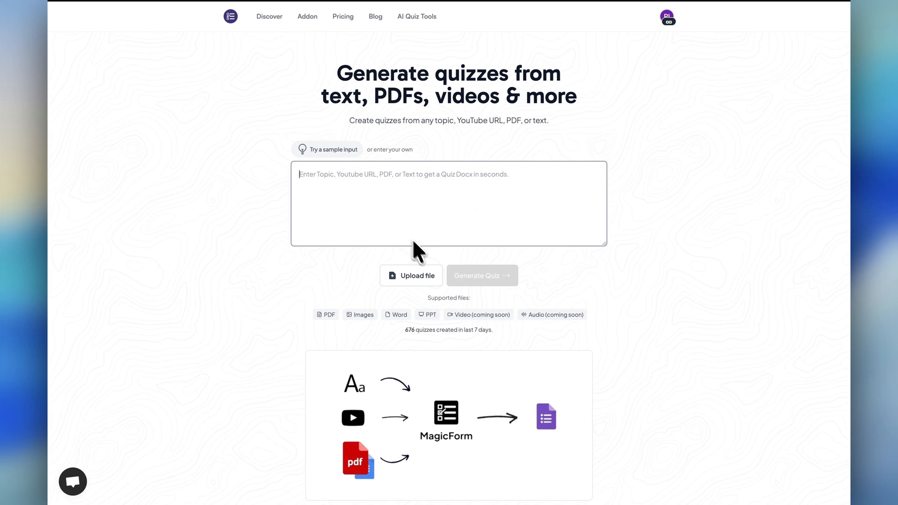
{"action": "mouse_move", "coordinate": [181, 372]}
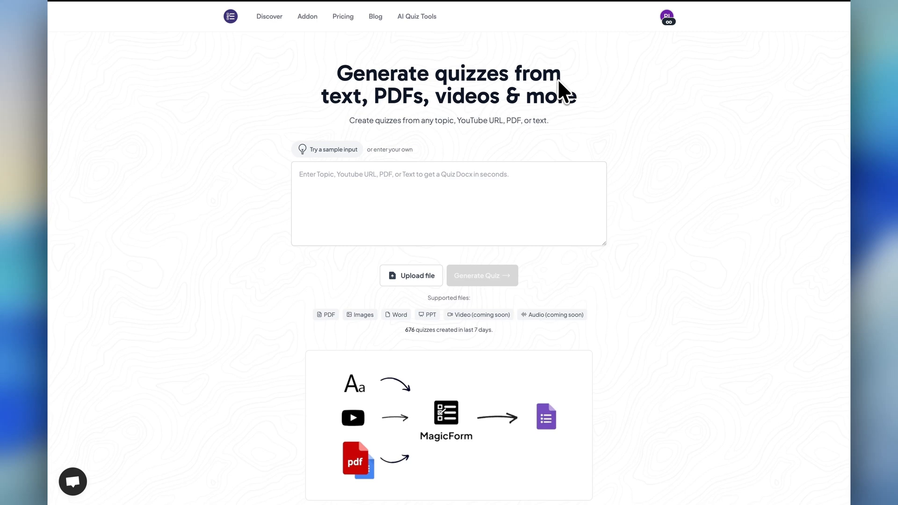
{"action": "mouse_move", "coordinate": [503, 87]}
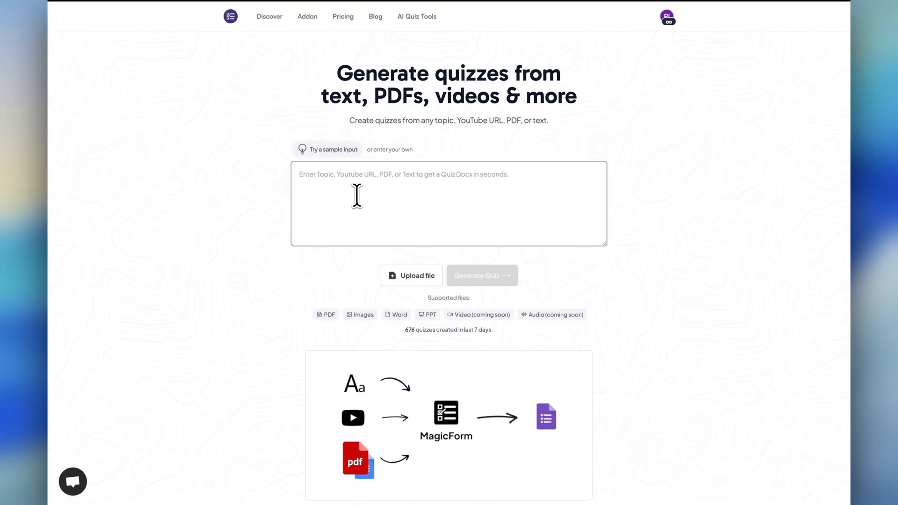
- Upload the thermodynamics PDF so its heat-and-work content fills the quiz input box
{"action": "left_click", "coordinate": [410, 276]}
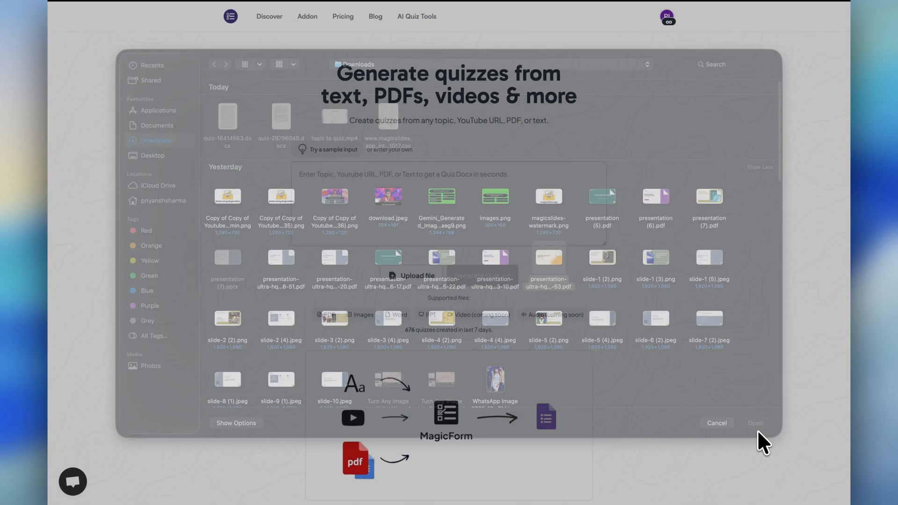
{"action": "left_click", "coordinate": [755, 423]}
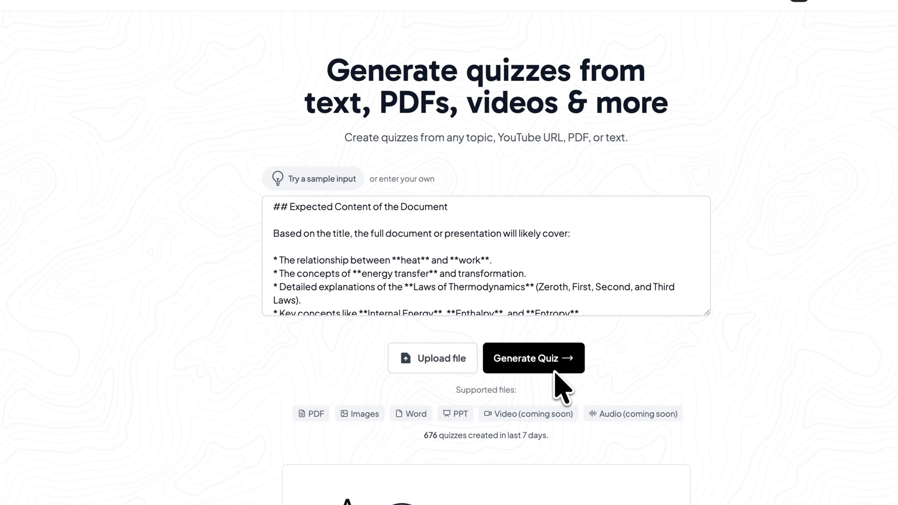
- Generate a Long 15-question quiz at Create - Level 6 using DeepSeek and Google text data
{"action": "left_click", "coordinate": [533, 357]}
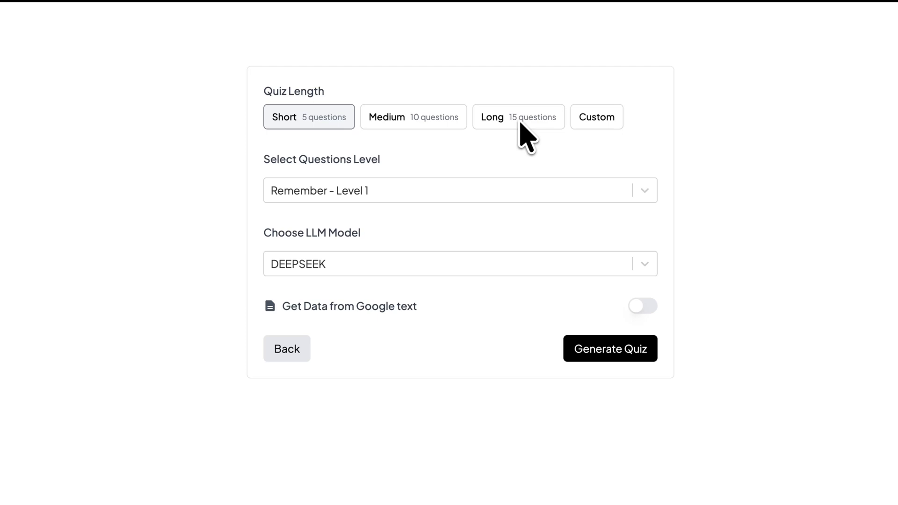
{"action": "left_click", "coordinate": [518, 117]}
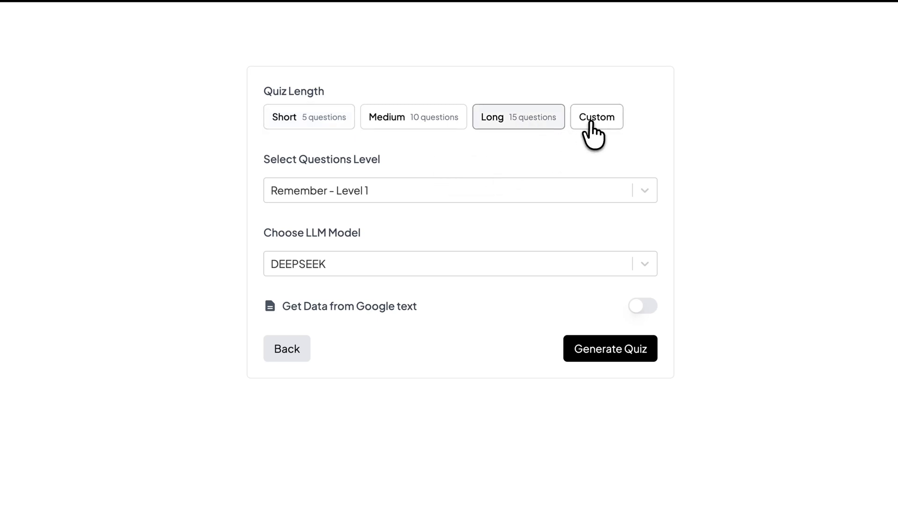
{"action": "left_click", "coordinate": [596, 116]}
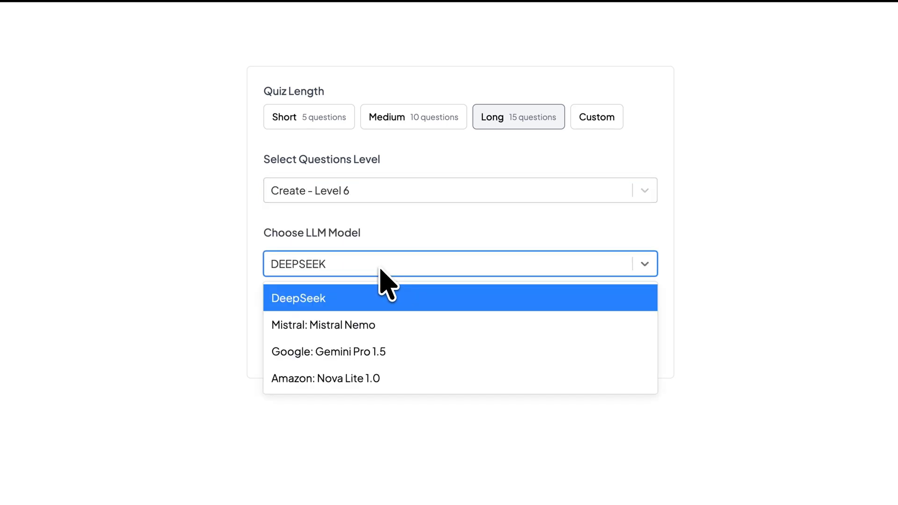
{"action": "left_click", "coordinate": [298, 298]}
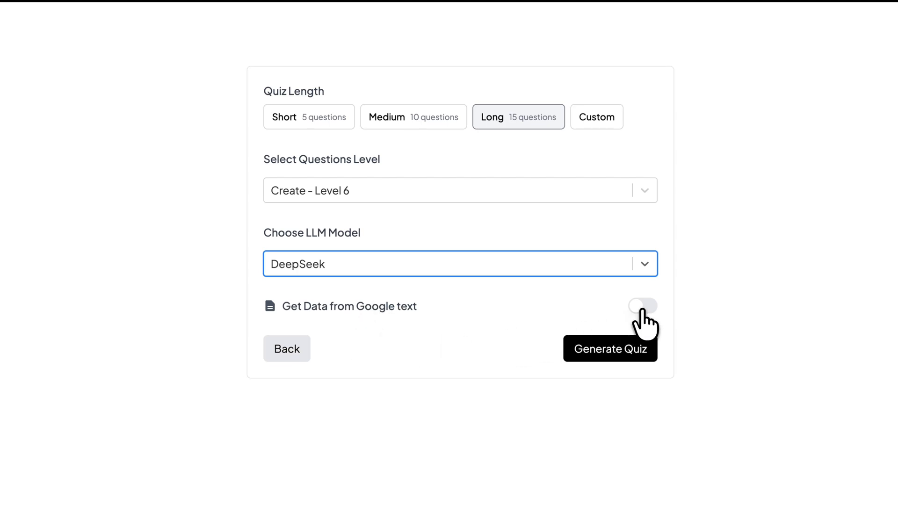
{"action": "left_click", "coordinate": [642, 306]}
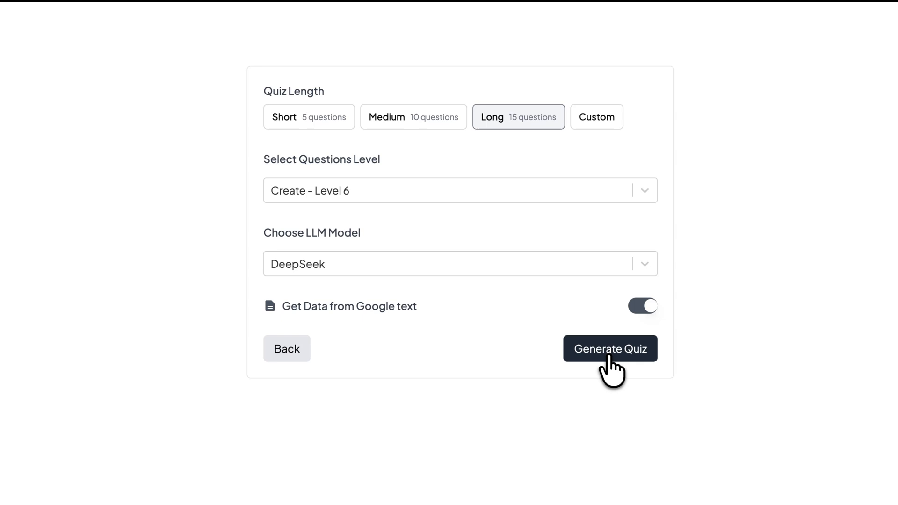
{"action": "left_click", "coordinate": [610, 348]}
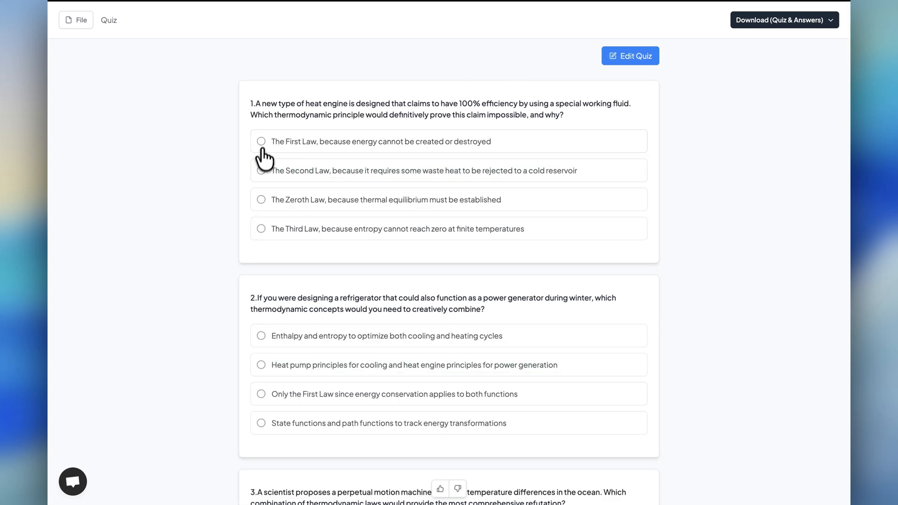
{"action": "mouse_move", "coordinate": [306, 197]}
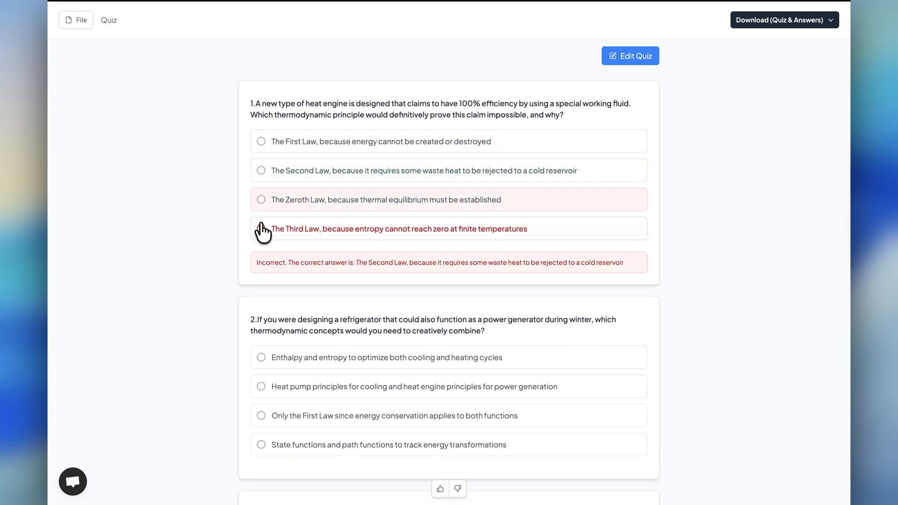
- Scroll through the generated thermodynamics quiz, then go back to the quiz generator home page
{"action": "scroll", "scroll_direction": "down", "scroll_amount": 3}
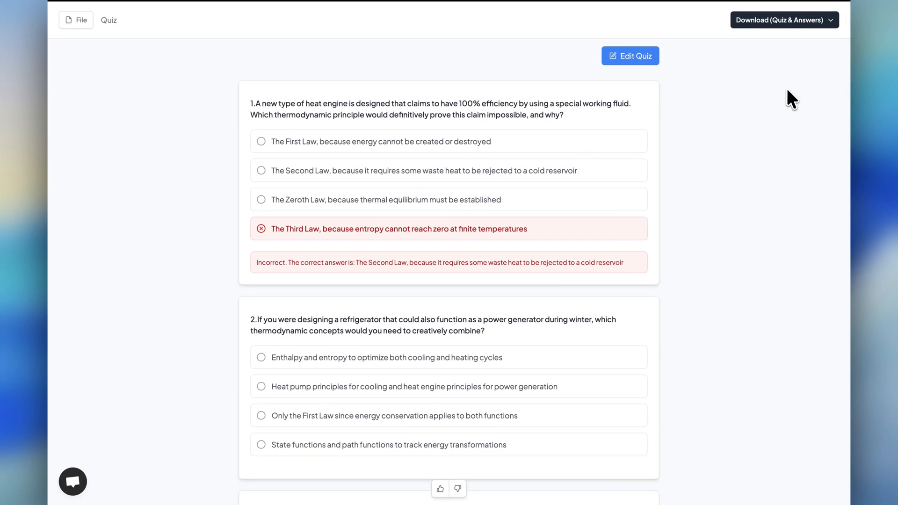
{"action": "left_click", "coordinate": [778, 20]}
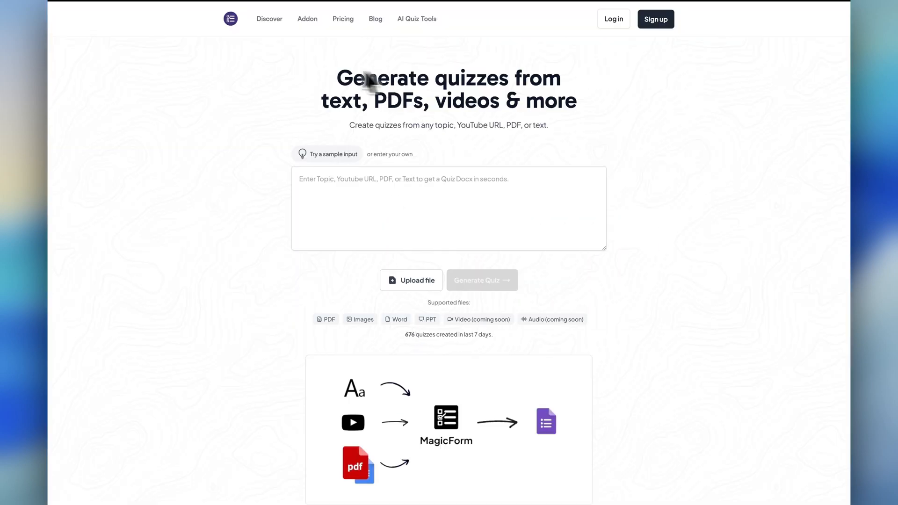
- Browse the AI Quiz Tools page listing Topic, Text, YouTube, PDF, URL and Image converters
{"action": "left_click", "coordinate": [416, 18]}
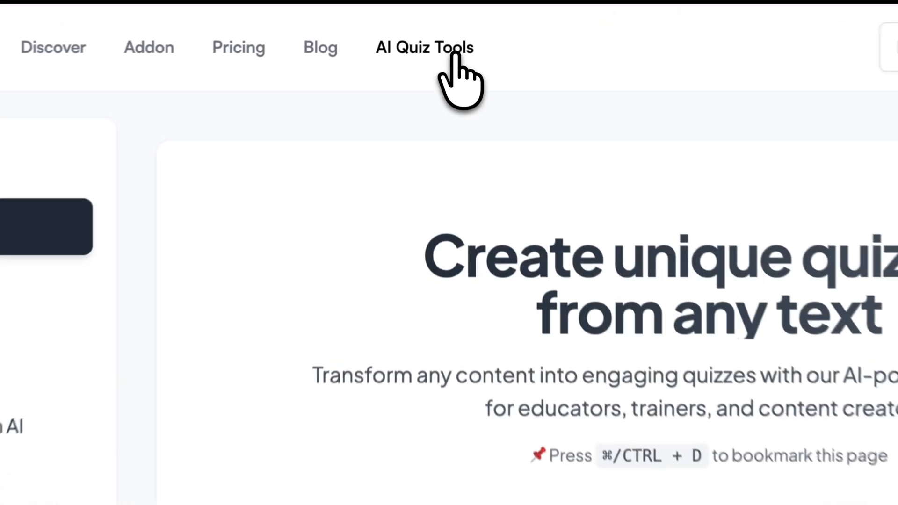
{"action": "left_click", "coordinate": [424, 47]}
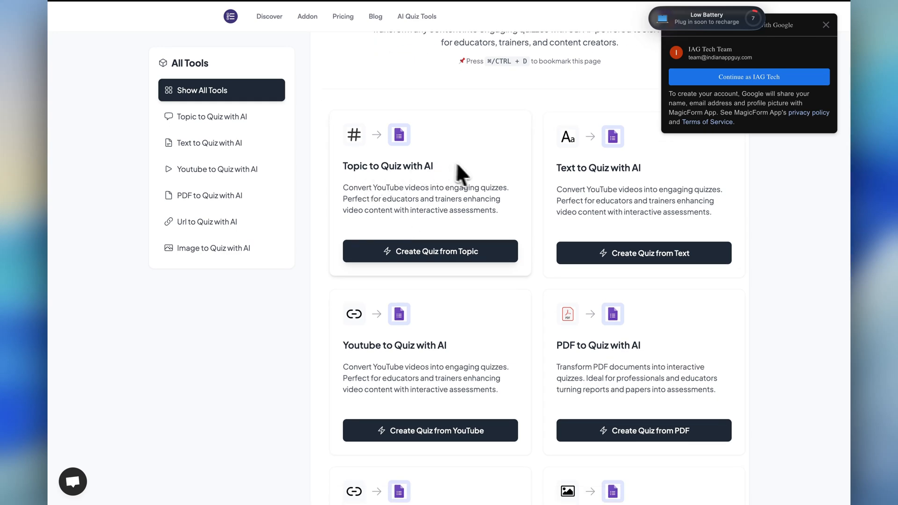
{"action": "scroll", "scroll_direction": "down", "scroll_amount": 3}
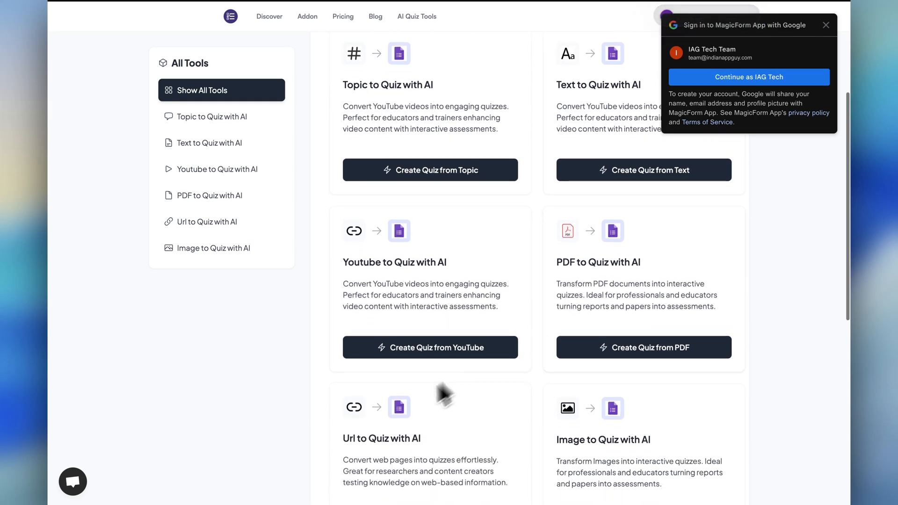
{"action": "scroll", "scroll_direction": "down", "scroll_amount": 3}
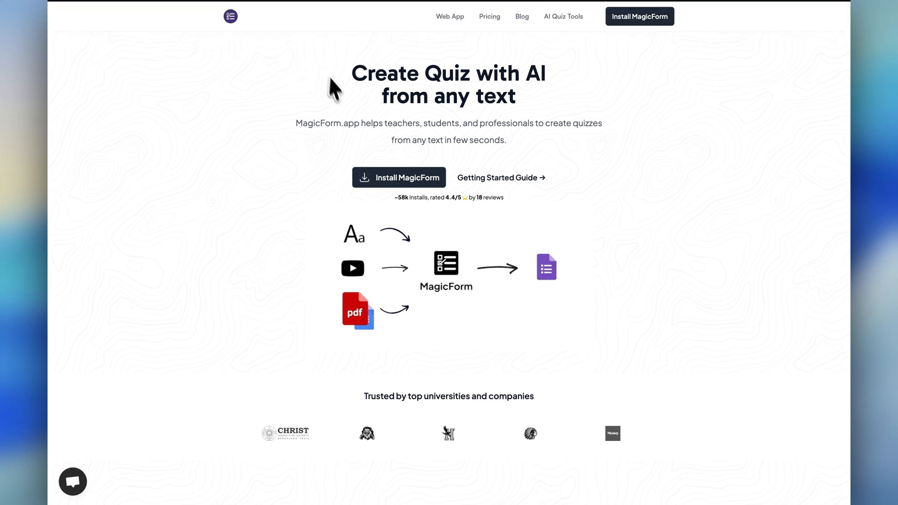
{"action": "mouse_move", "coordinate": [444, 129]}
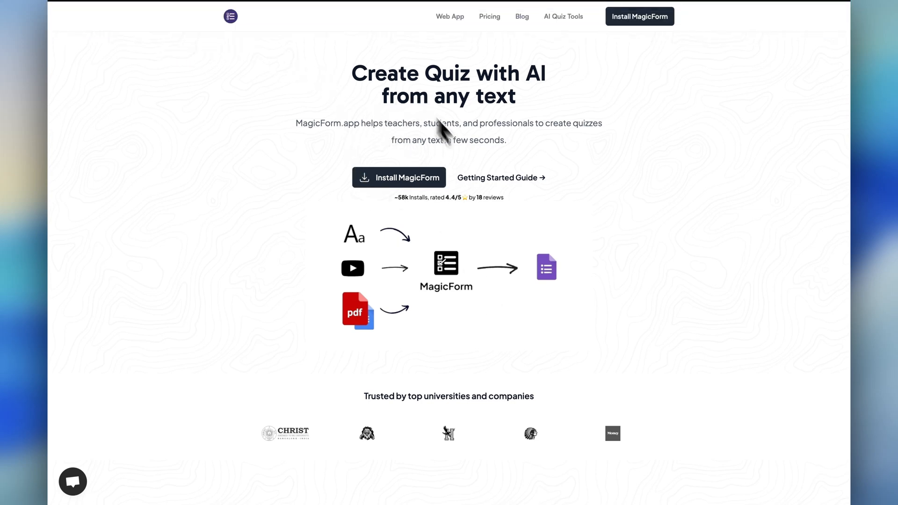